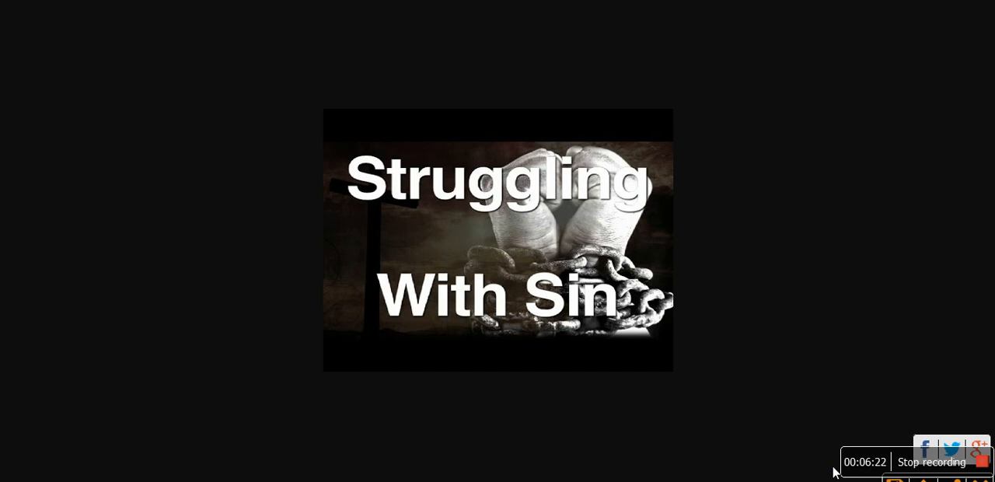
{"action": "mouse_move", "coordinate": [839, 474]}
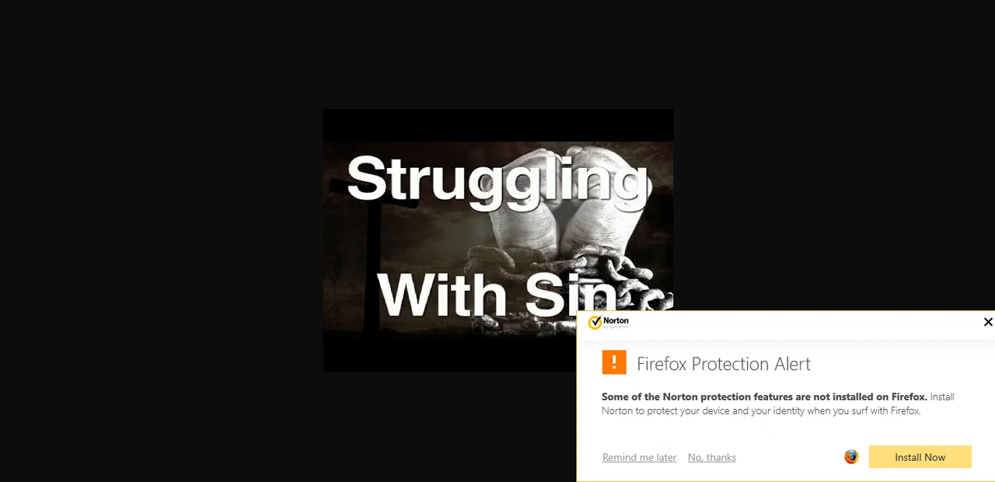
{"action": "mouse_move", "coordinate": [977, 339]}
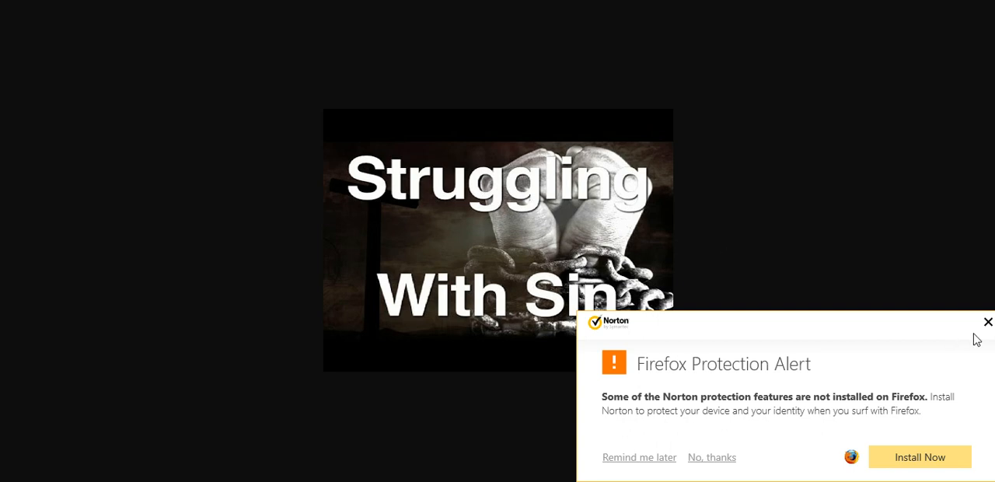
Dismiss the Norton Firefox Protection Alert so the 'Struggling With Sin' title image shows again
{"action": "left_click", "coordinate": [987, 322]}
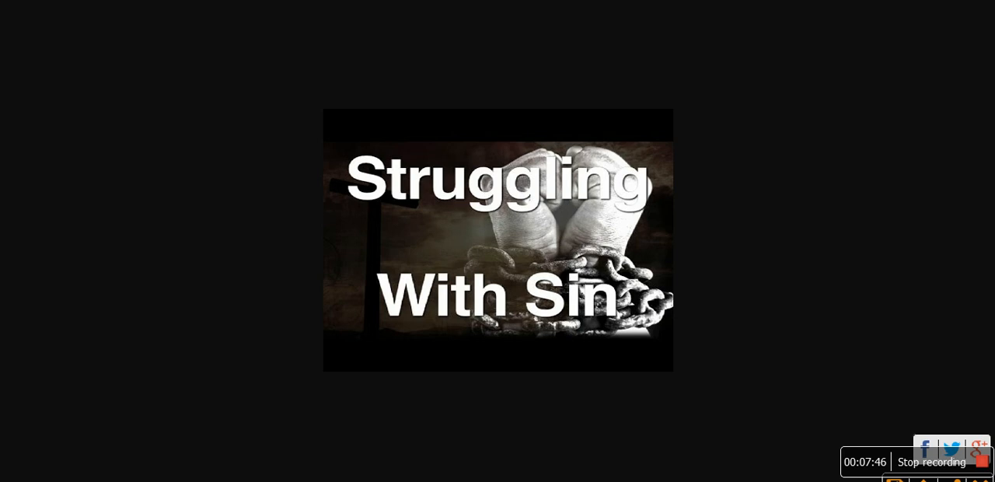
{"action": "mouse_move", "coordinate": [874, 250]}
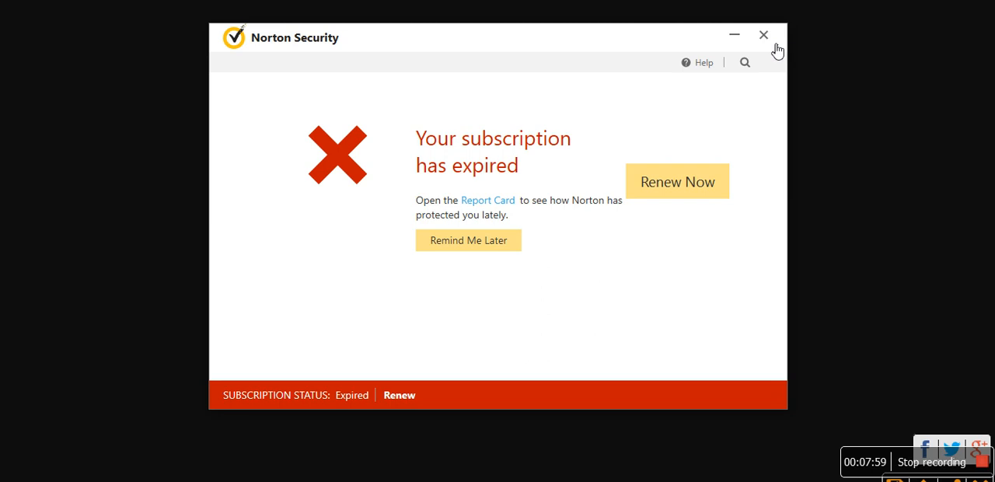
{"action": "mouse_move", "coordinate": [770, 37]}
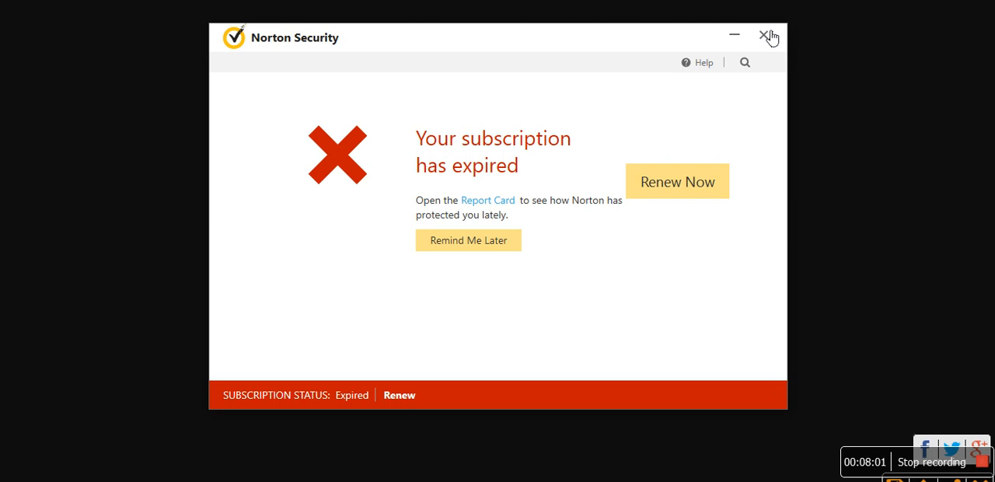